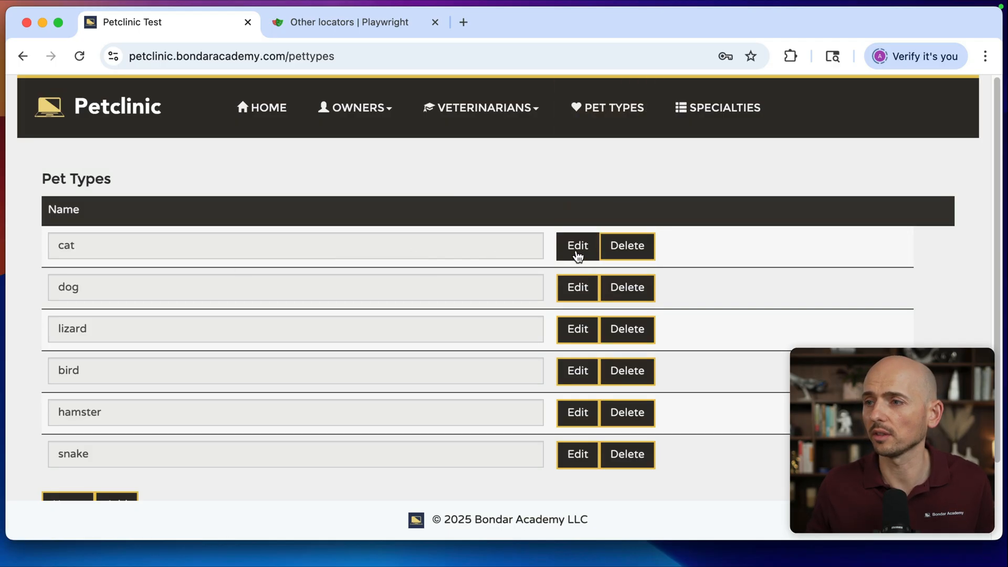
# Edit the cat pet type, enter 'rabbit' as its name and submit the update.
pyautogui.click(577, 246)
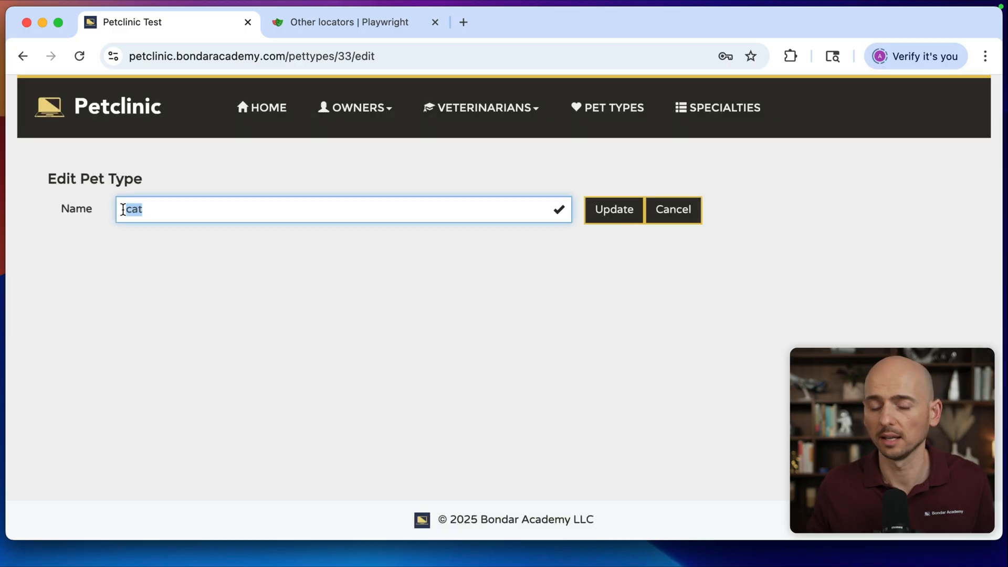
pyautogui.write('rabbit')
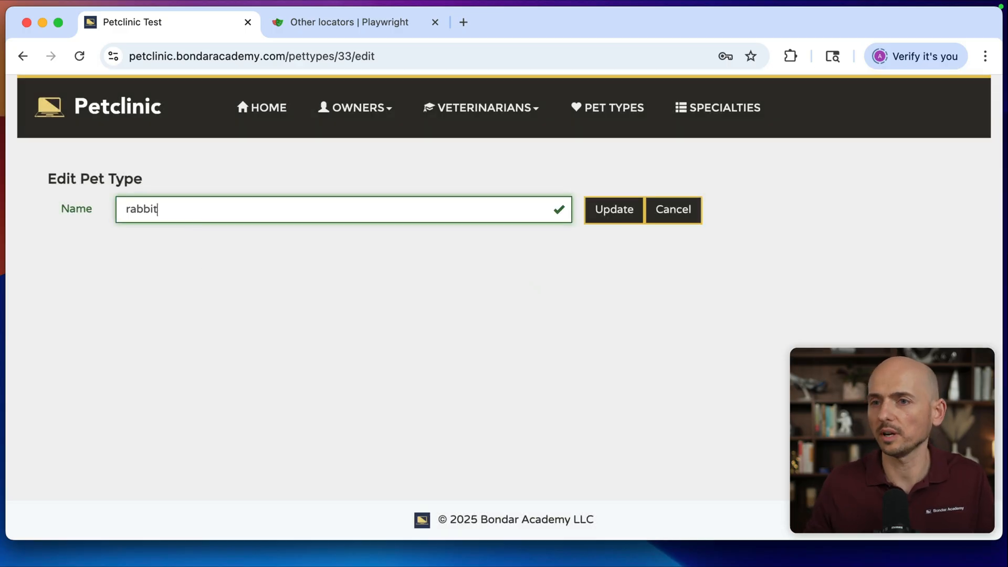
pyautogui.click(612, 210)
pyautogui.write('cat')
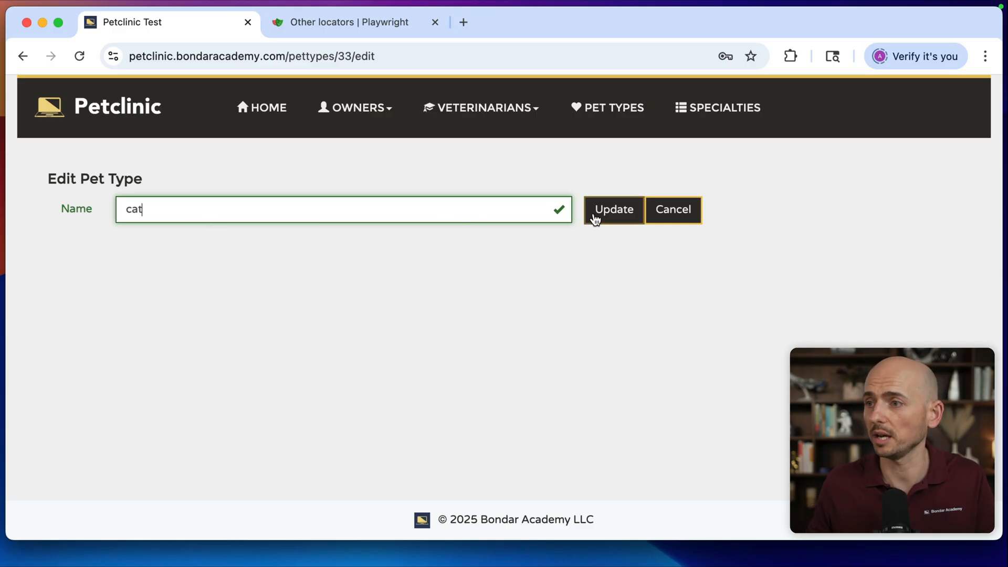
pyautogui.click(612, 210)
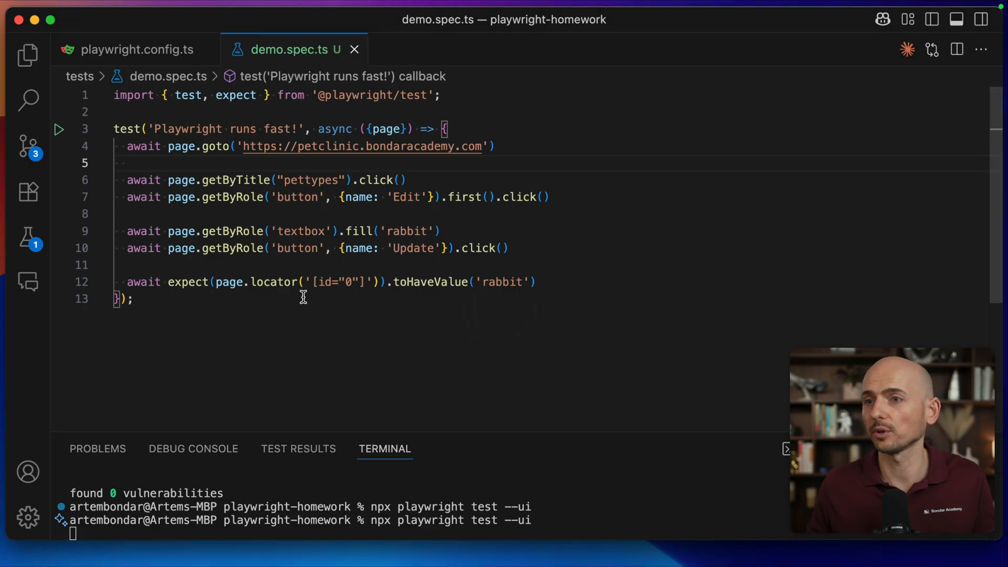
pyautogui.moveTo(421, 179)
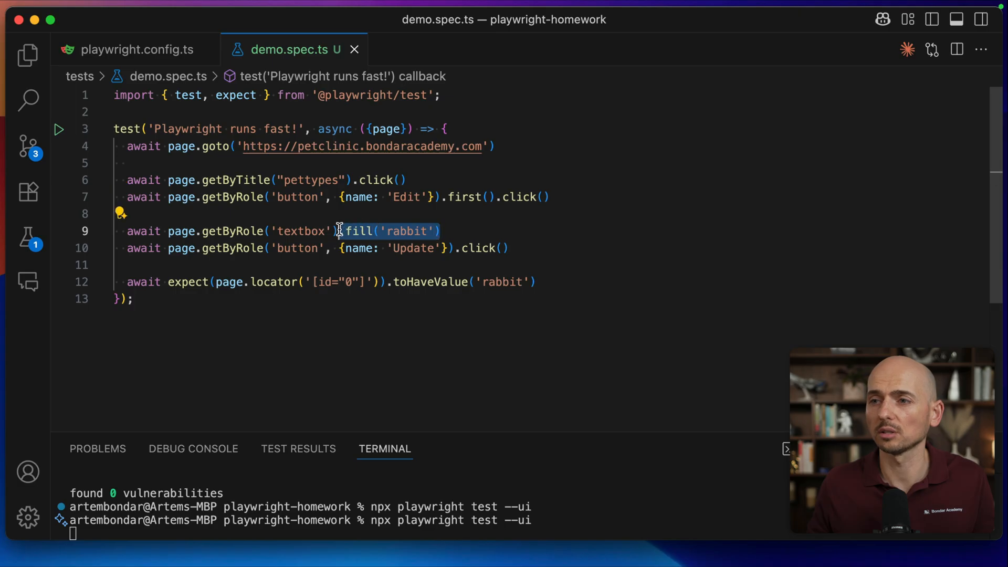
pyautogui.moveTo(531, 221)
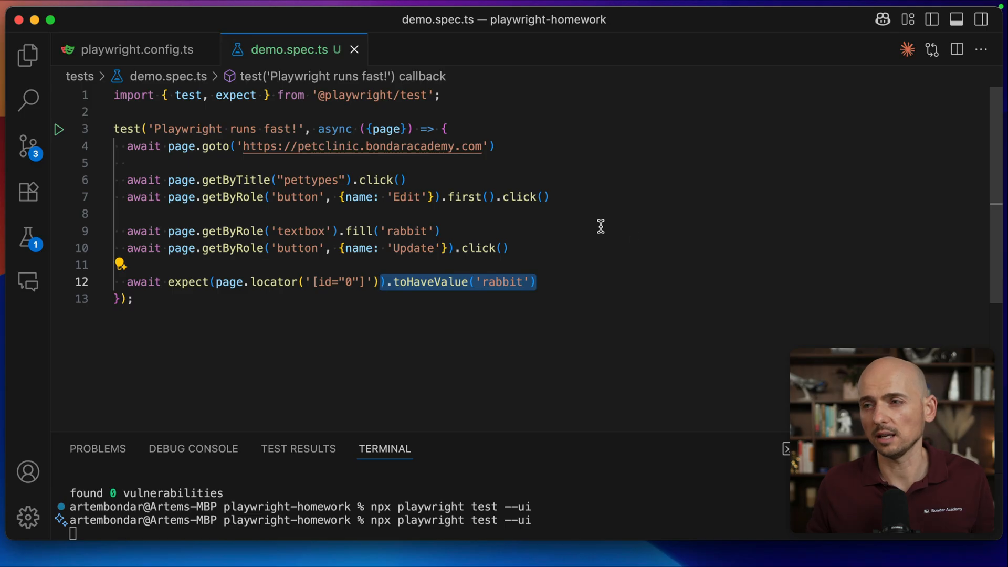
pyautogui.moveTo(58, 130)
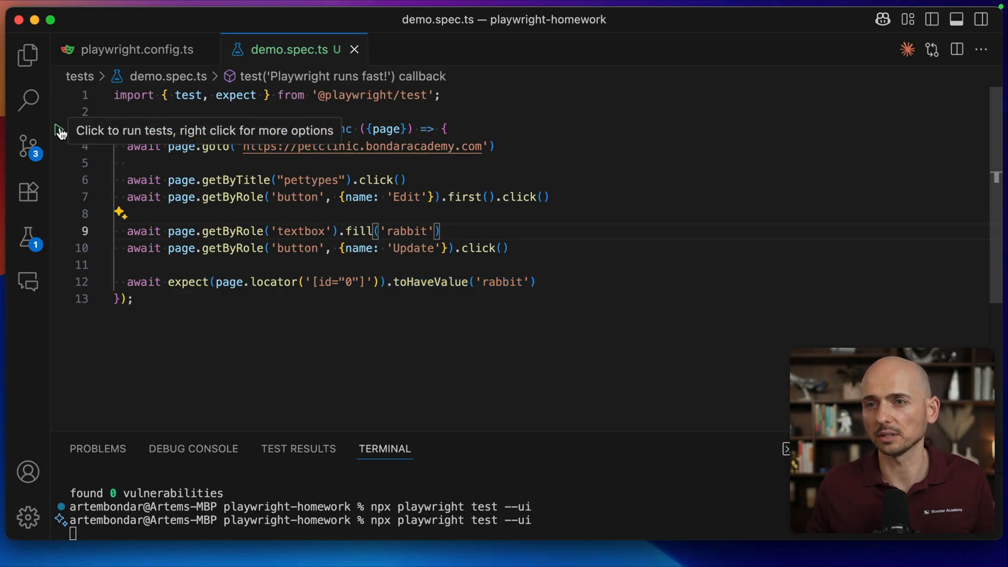
# Run the pet type edit test and highlight the failing toHaveValue('rabbit') assertion.
pyautogui.click(58, 128)
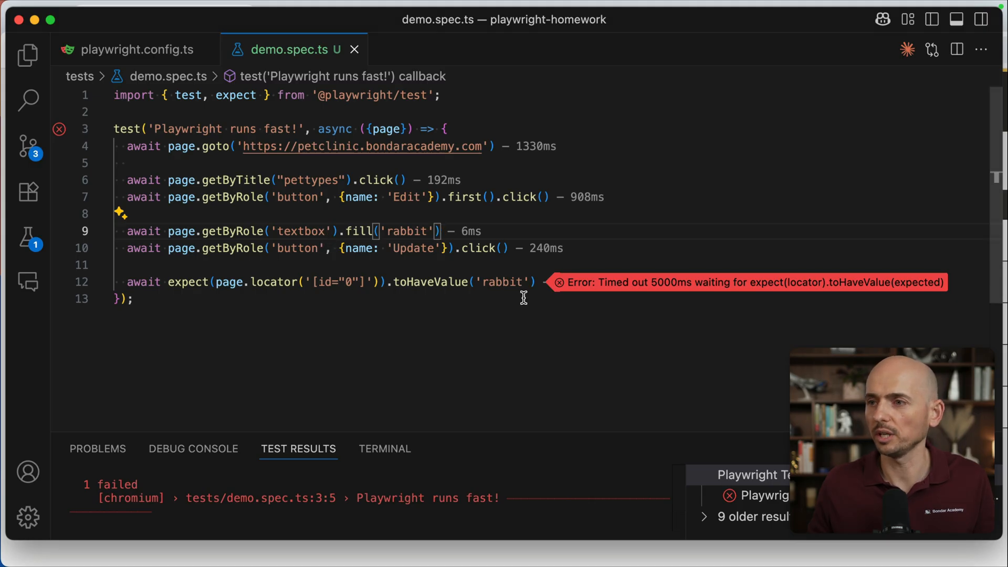
pyautogui.moveTo(385, 283); pyautogui.dragTo(532, 283)
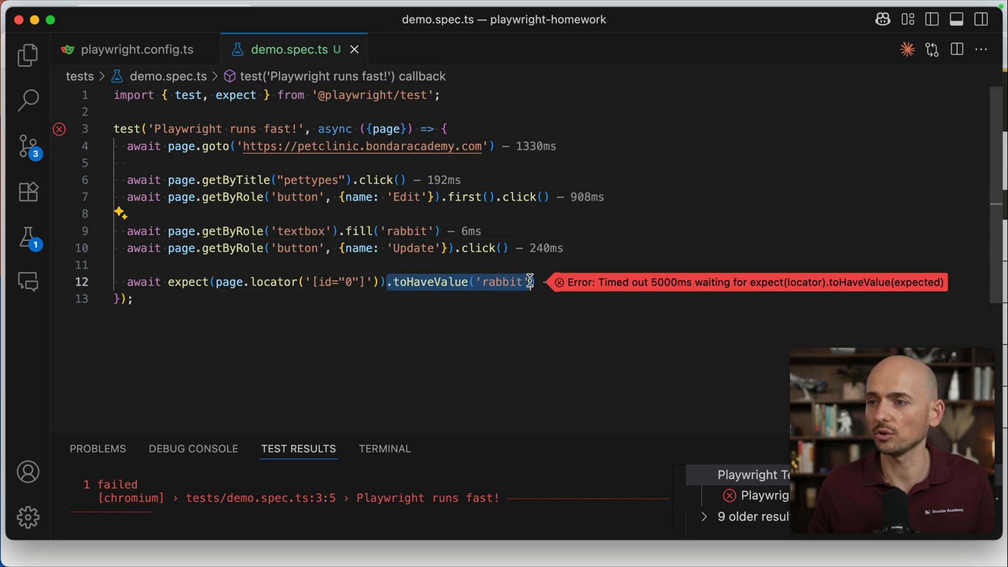
pyautogui.click(339, 231)
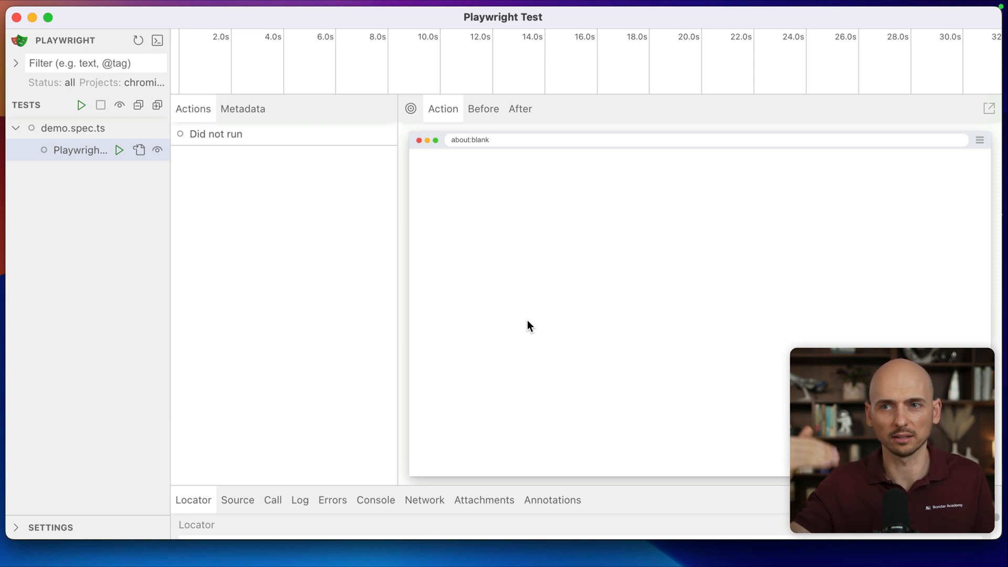
# Run the test in the UI and compare Before/After snapshots of the fill and Update actions.
pyautogui.click(119, 150)
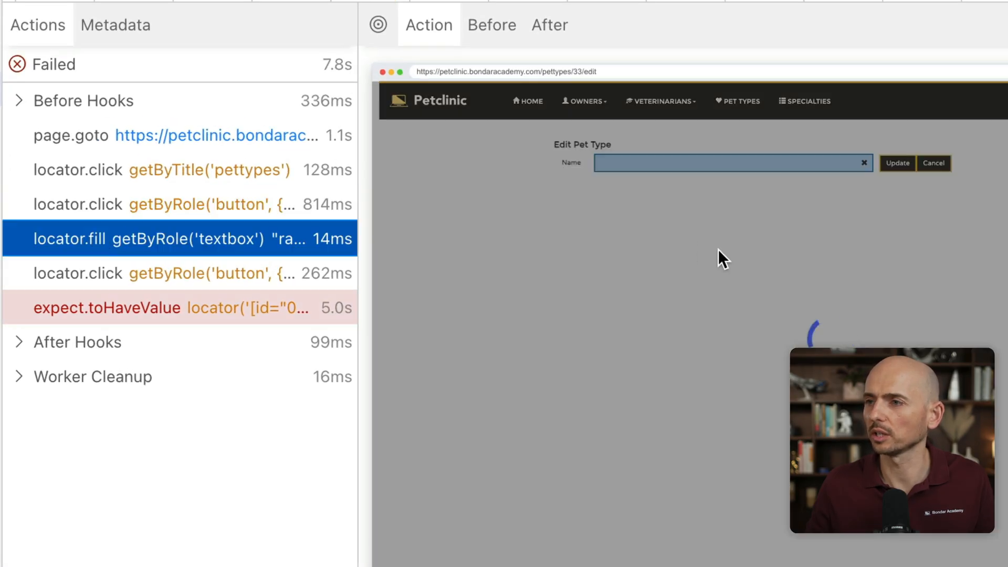
pyautogui.click(492, 26)
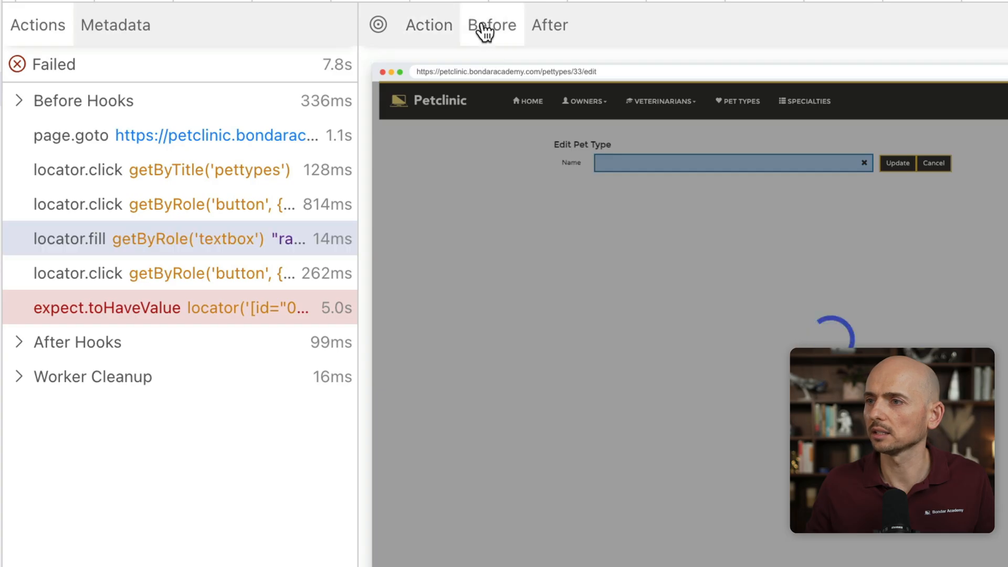
pyautogui.click(549, 26)
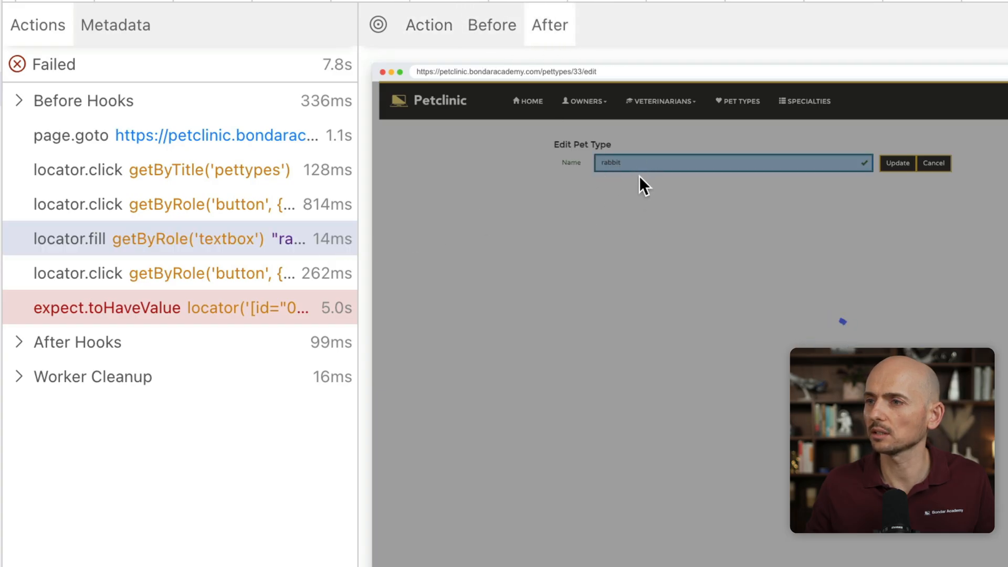
pyautogui.moveTo(577, 165)
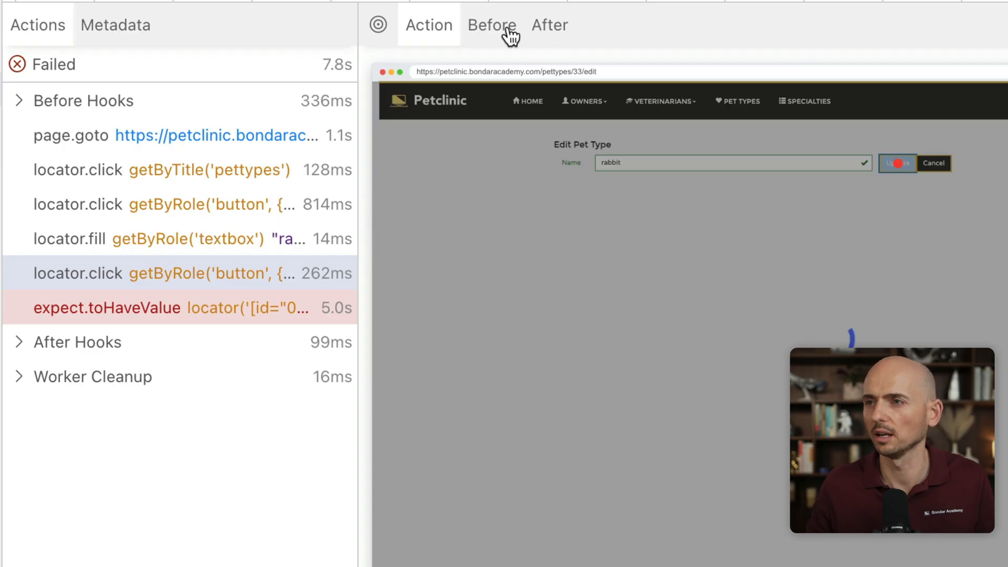
pyautogui.click(549, 25)
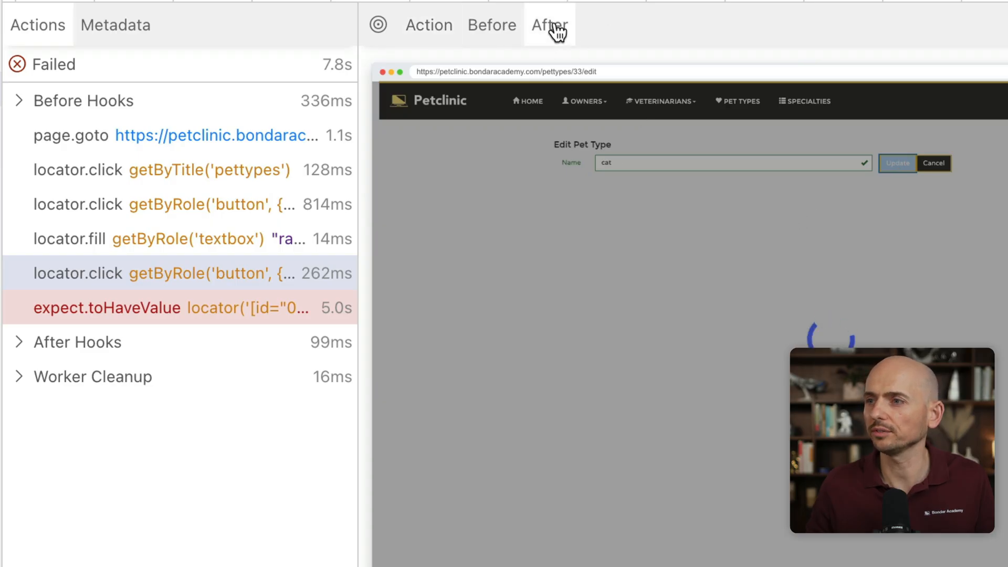
pyautogui.moveTo(619, 159)
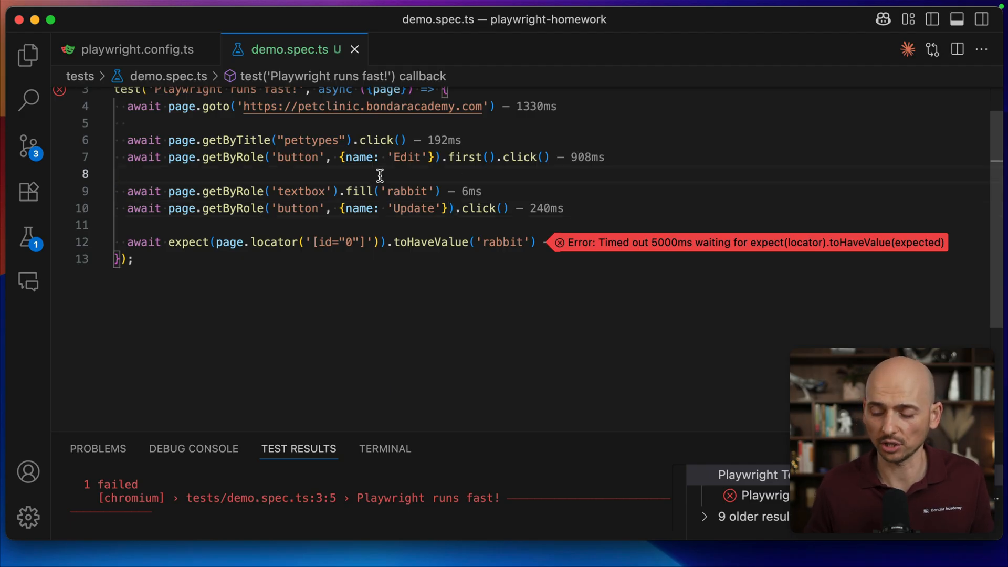
# Add an assertion before the fill step expecting the textbox to have value 'cat'.
pyautogui.press('enter')
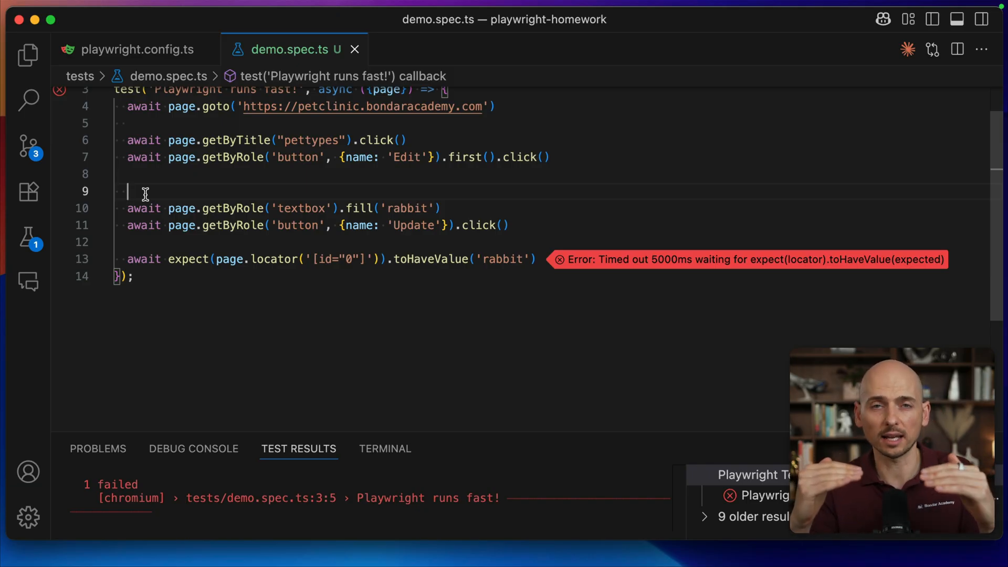
pyautogui.write('a')
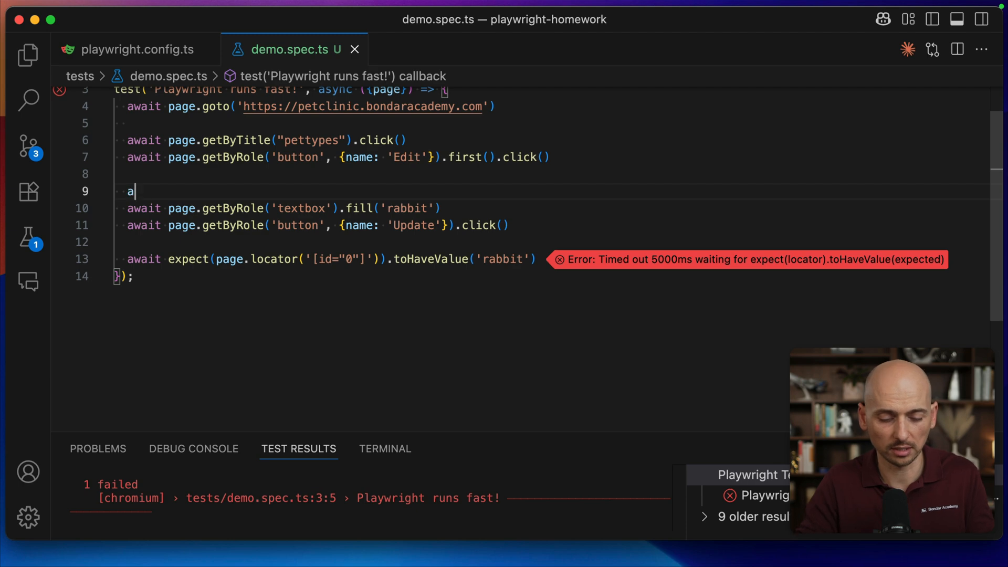
pyautogui.write('wait')
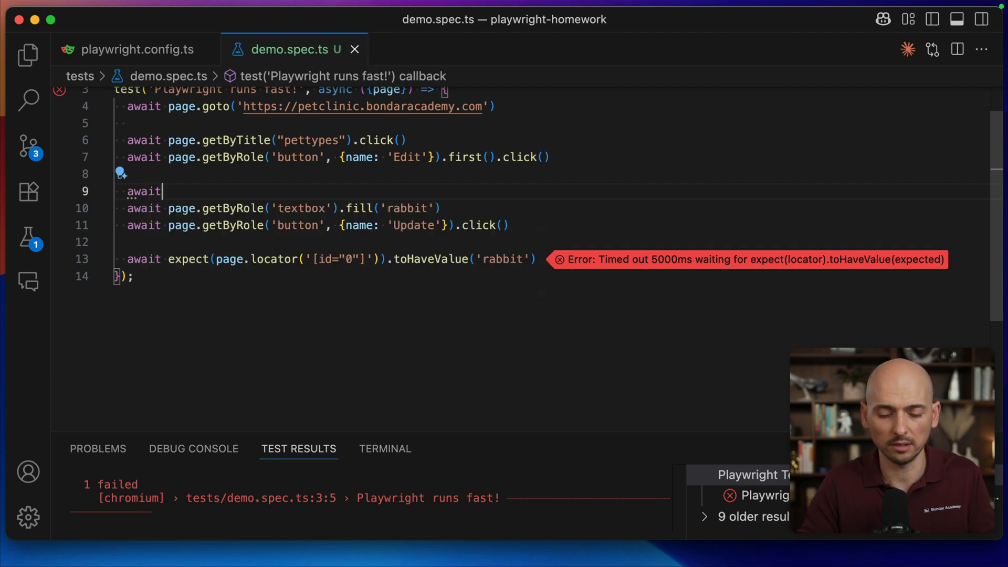
pyautogui.write('expect(')
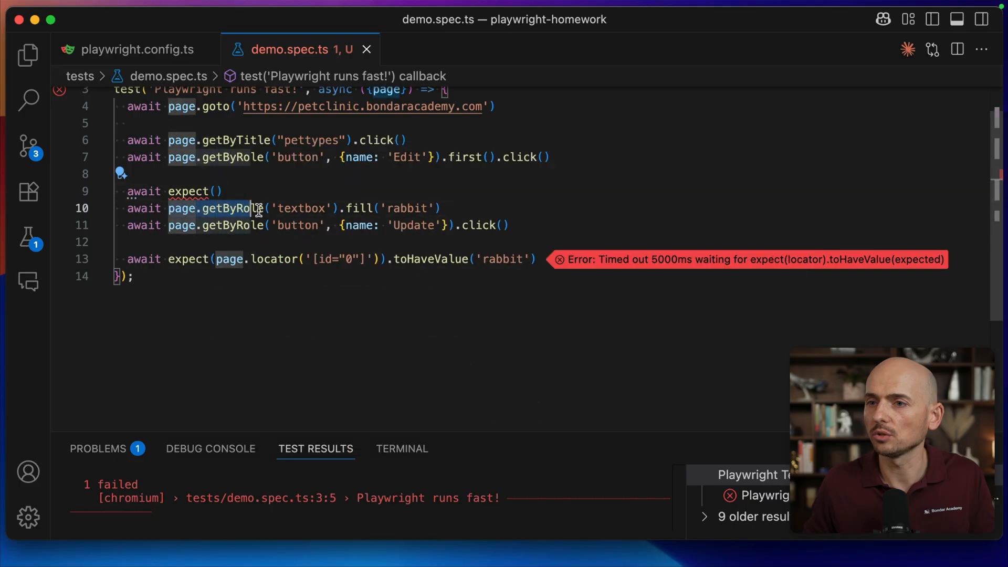
pyautogui.write("page.getByRole('textbox')")
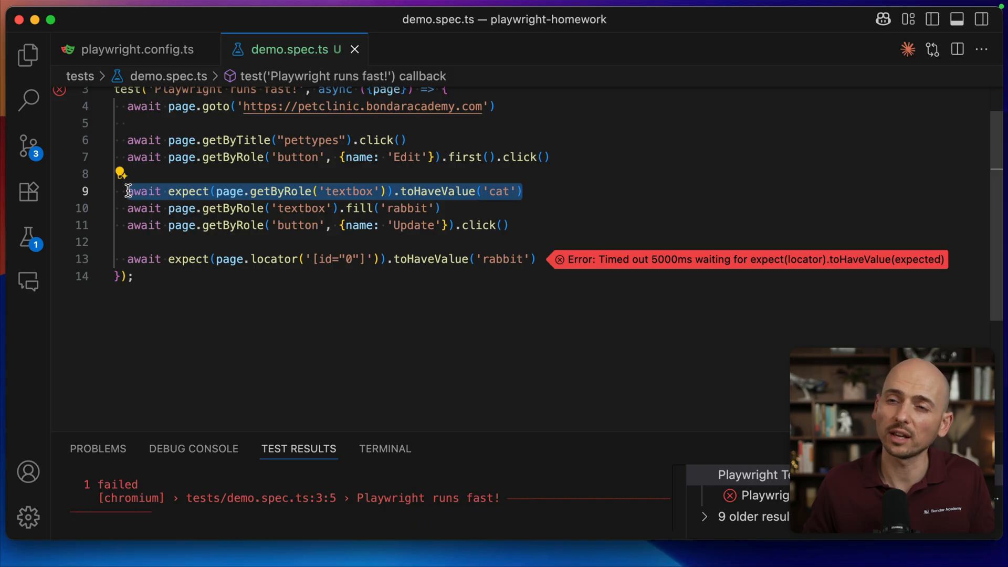
pyautogui.moveTo(268, 170)
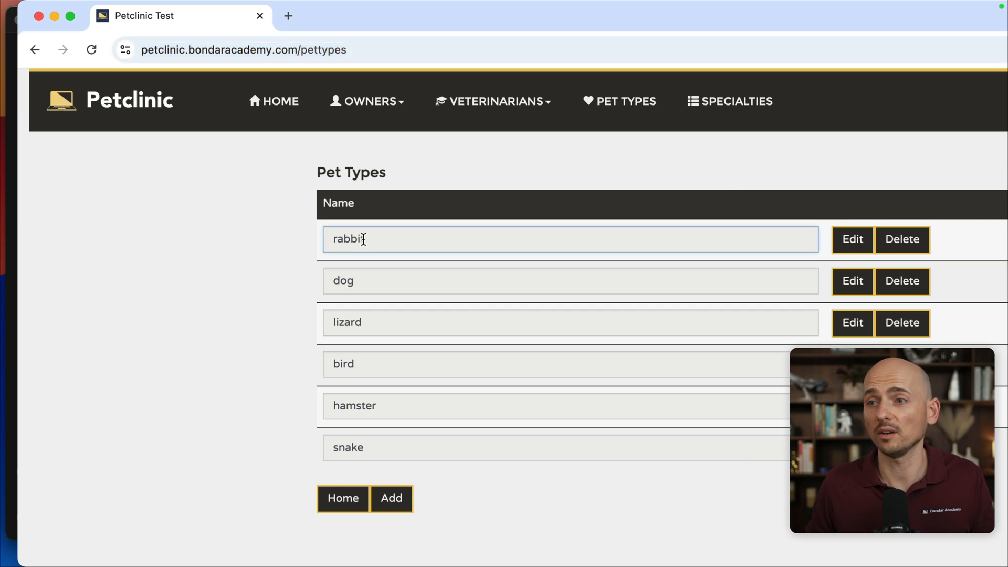
# Select the 'rabbit' pet type name in the Petclinic list.
pyautogui.doubleClick(347, 239)
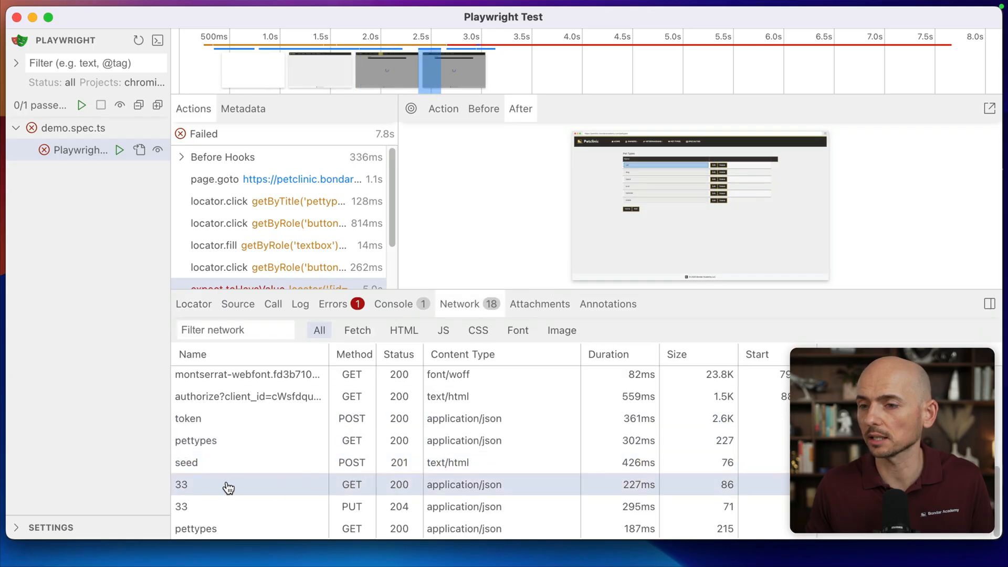
pyautogui.moveTo(220, 489)
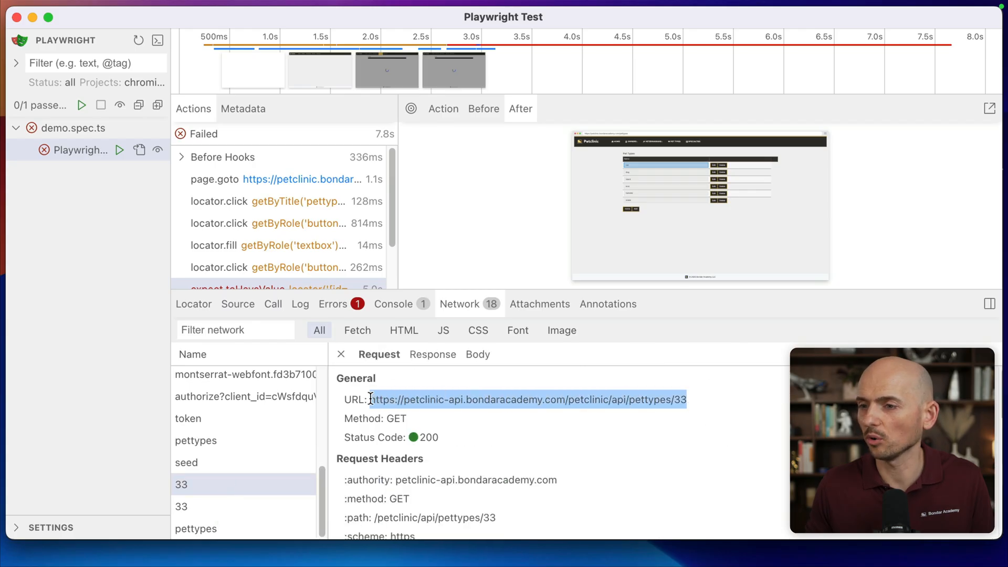
# Select the pettypes/33 request and view its response body with name 'cat' and id 33.
pyautogui.click(474, 354)
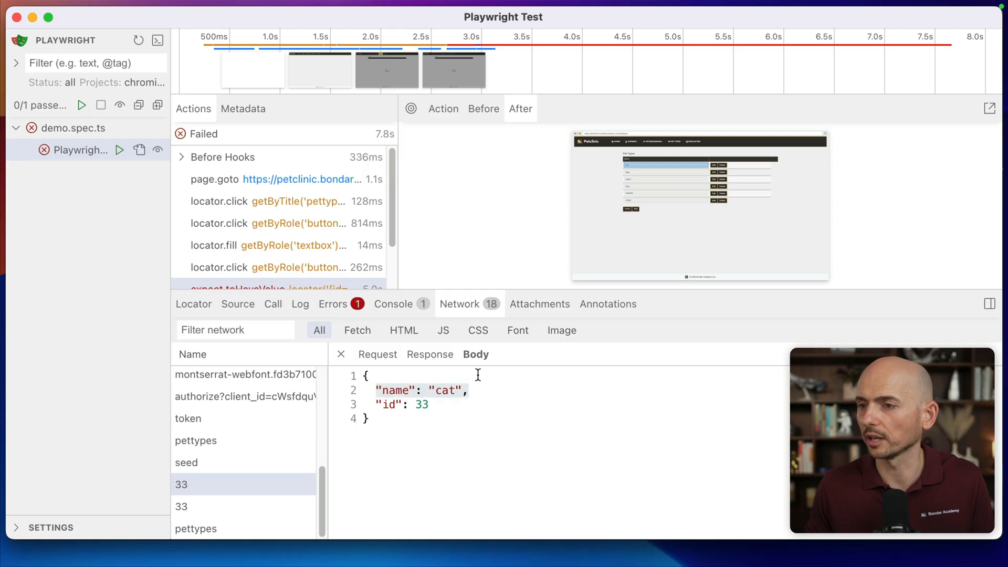
pyautogui.click(379, 354)
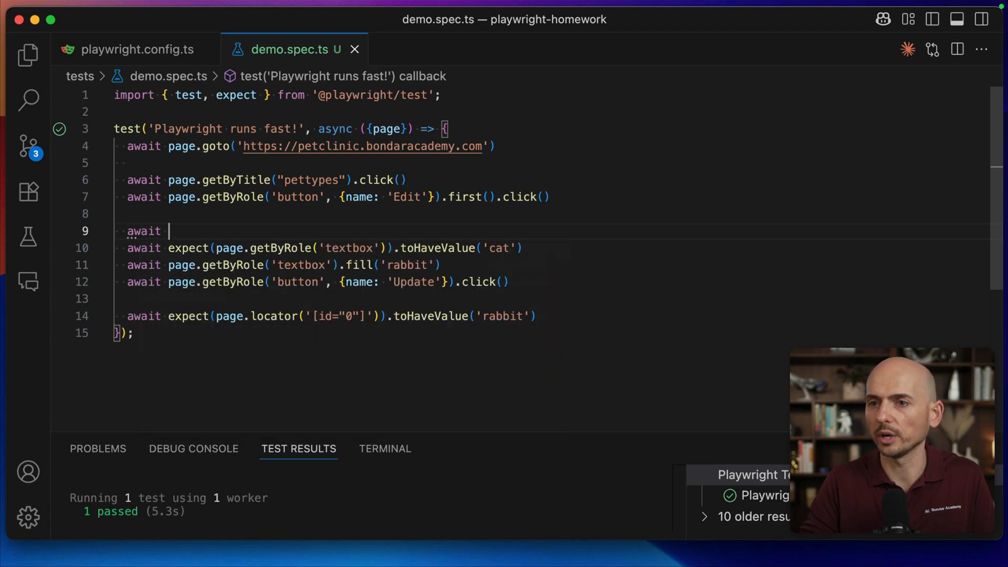
# Add page.waitForResponse for the pettypes/33 API URL before the 'cat' assertion.
pyautogui.write('page.wa')
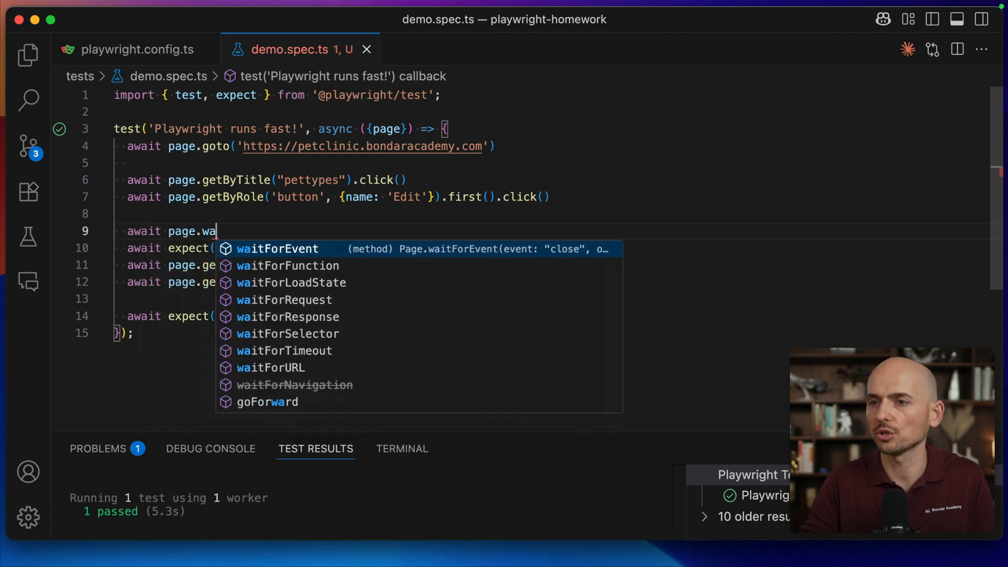
pyautogui.press('Down')
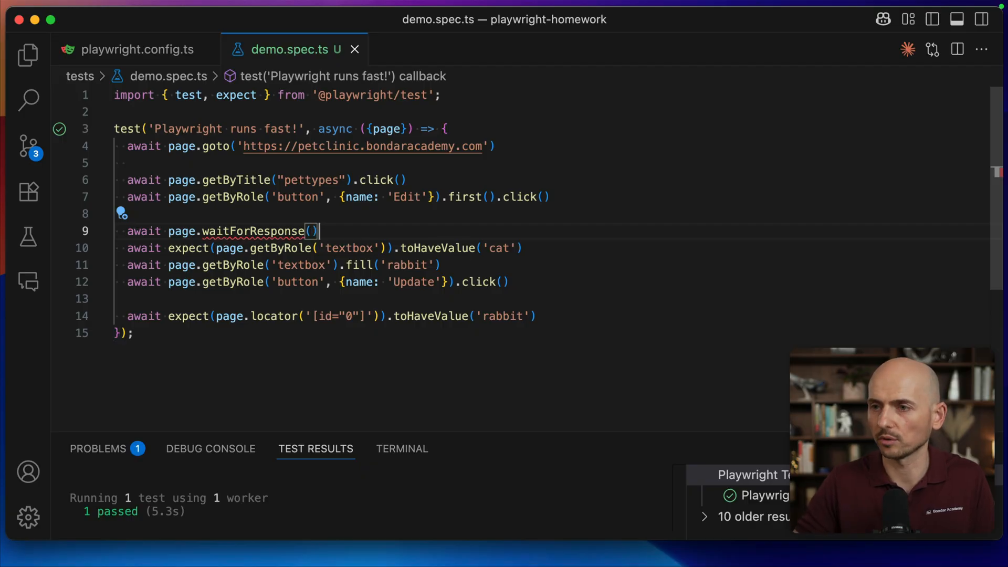
pyautogui.write("'https://petclinic-api.bondaracademy.com/petclinic/api/pettypes/33'")
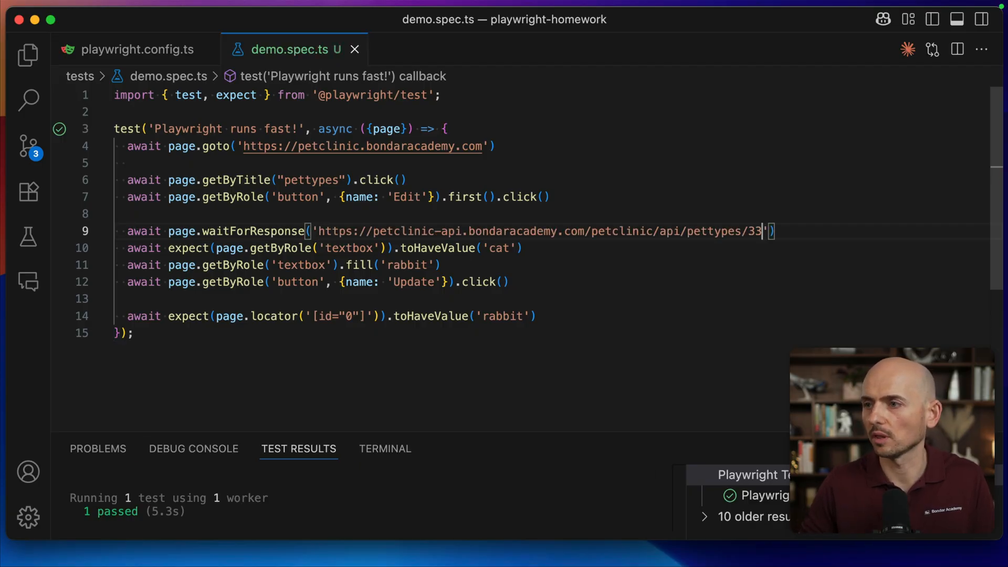
pyautogui.moveTo(179, 264)
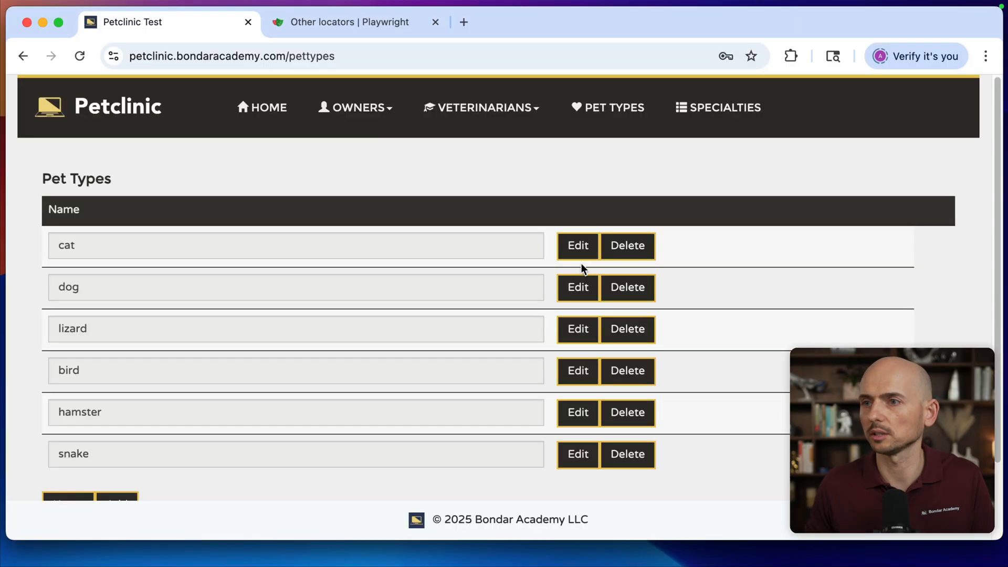
# Reload Pet Types, rename the first pet type from 'rabbit' back to 'cat' and update it.
pyautogui.click(79, 56)
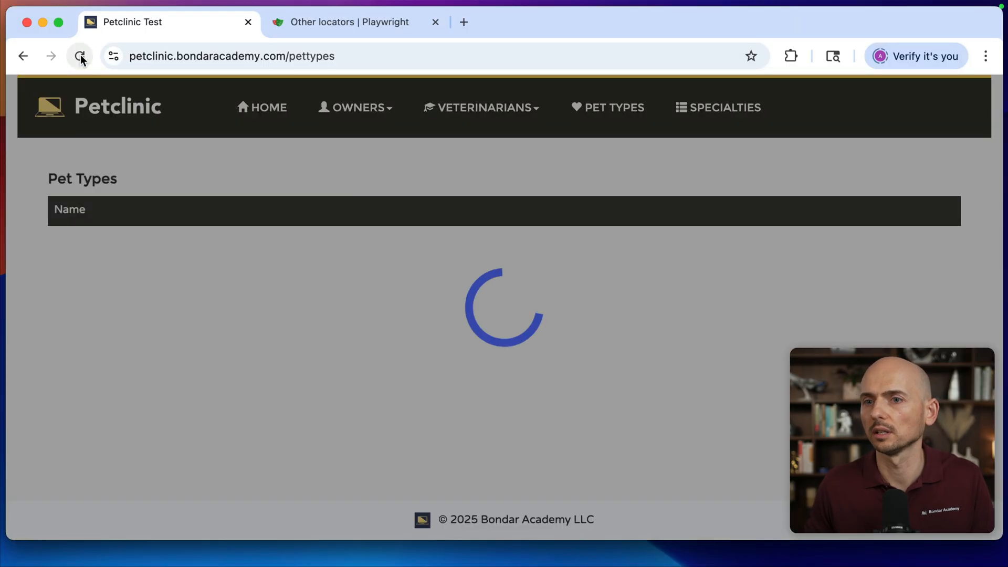
pyautogui.click(79, 55)
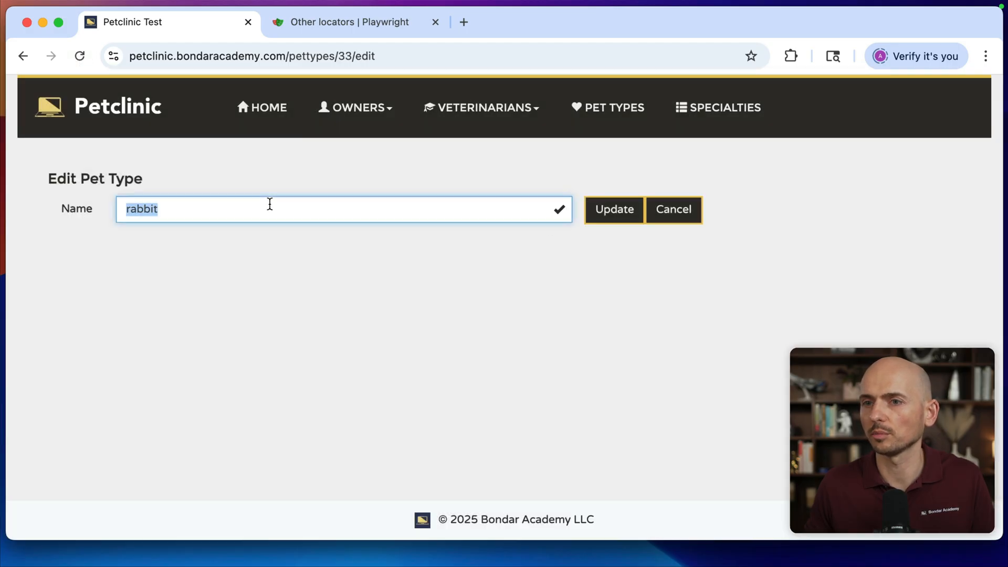
pyautogui.write('cat')
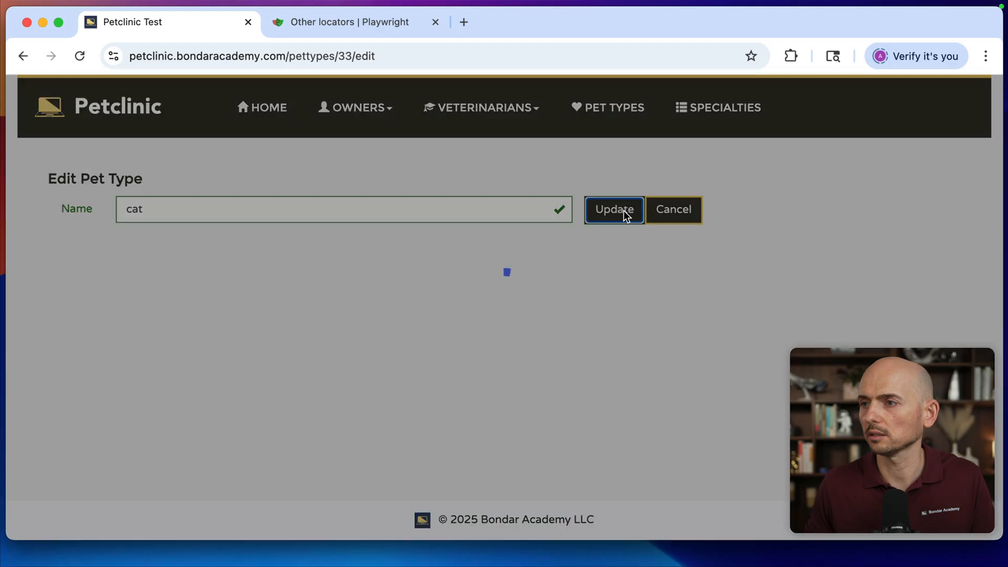
pyautogui.click(614, 210)
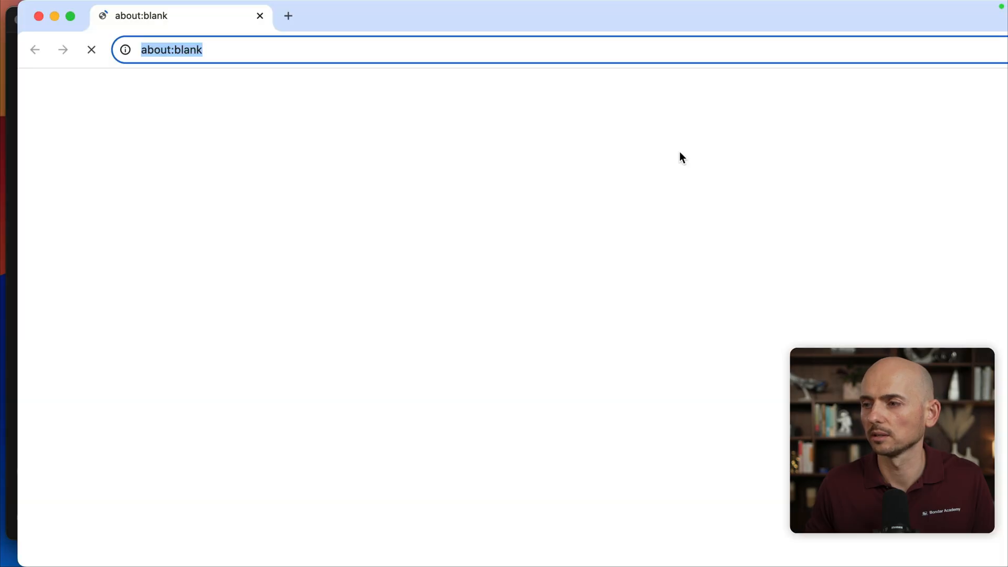
# Load petclinic.bondaracademy.com/pettypes in the blank Chromium window.
pyautogui.write('petclinic.bondaracademy.com/pettypes')
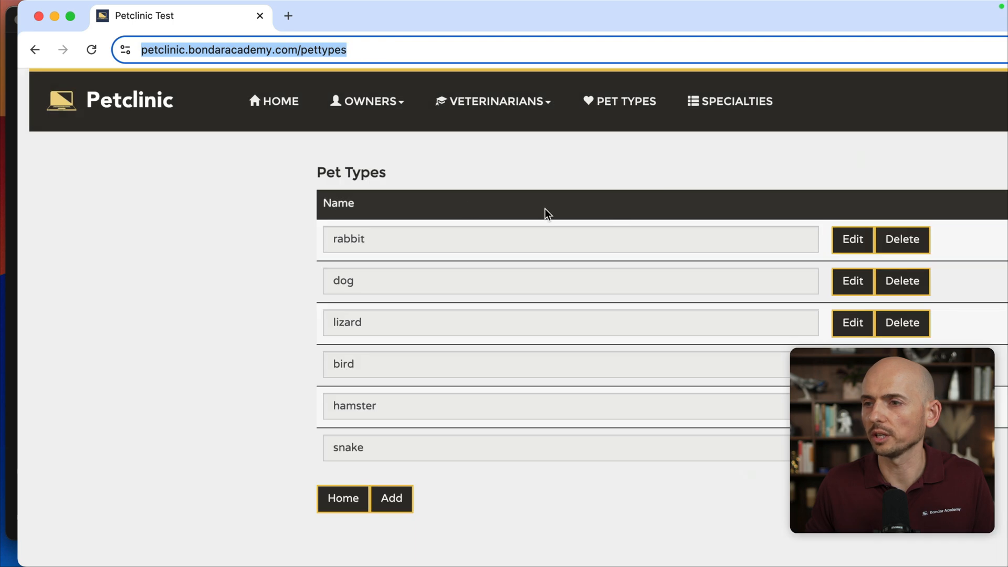
pyautogui.moveTo(509, 203)
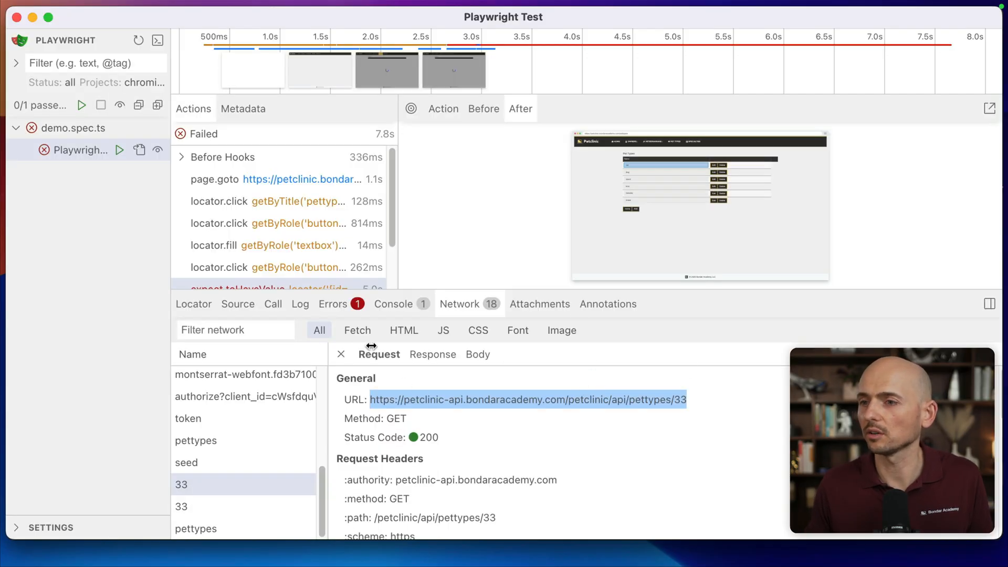
# Close the request details and sort the trace's network requests by duration.
pyautogui.click(341, 354)
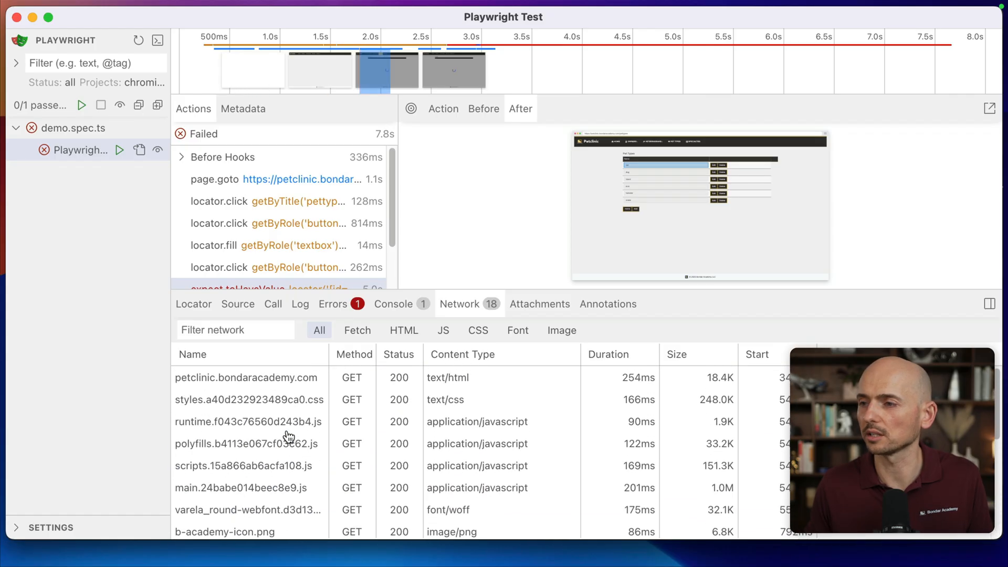
pyautogui.click(606, 354)
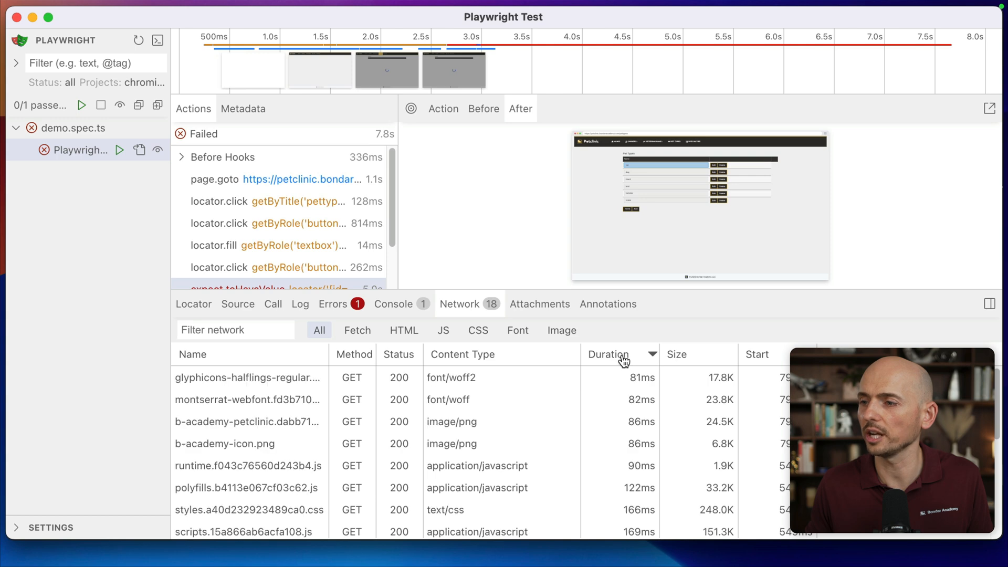
pyautogui.click(607, 354)
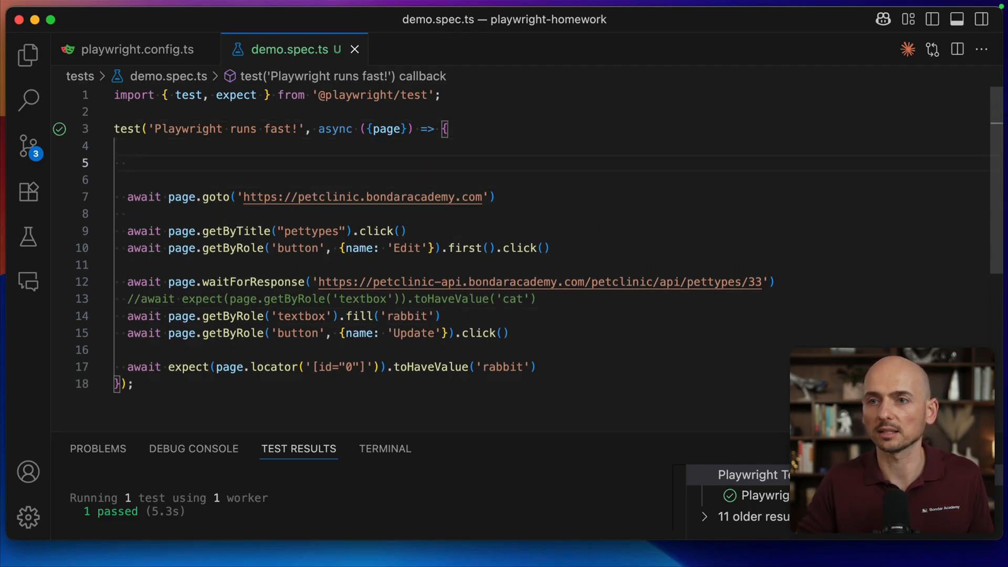
# Add test.slow() at the top of the test body via autocomplete.
pyautogui.write('test')
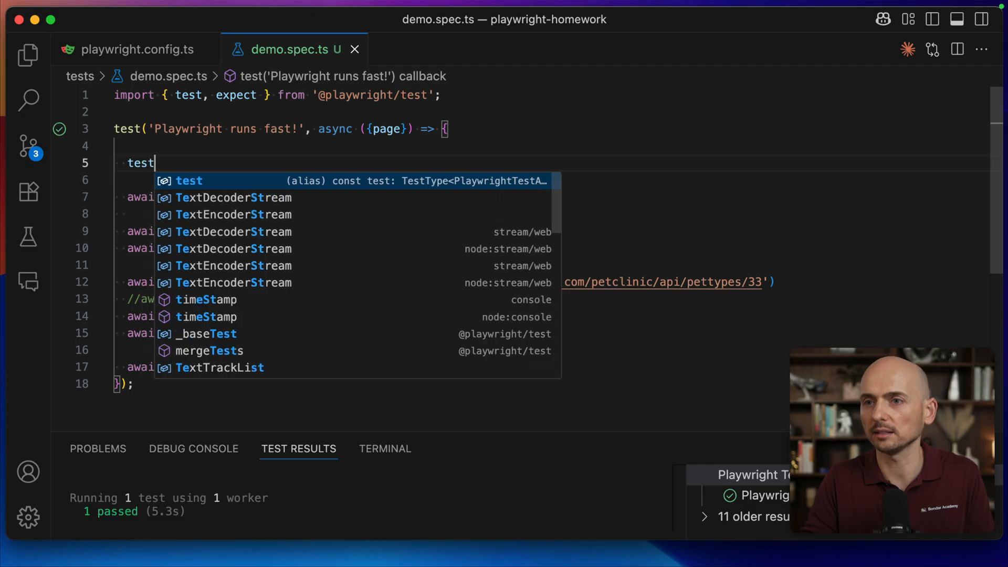
pyautogui.write('.s')
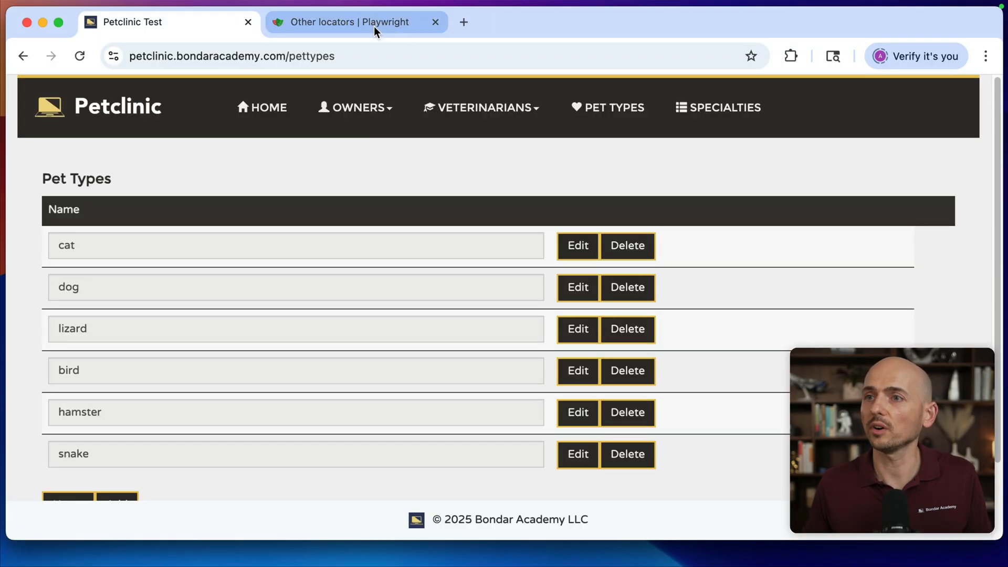
# View the Playwright Other locators docs from the XPath locator section down to XPath union.
pyautogui.click(347, 22)
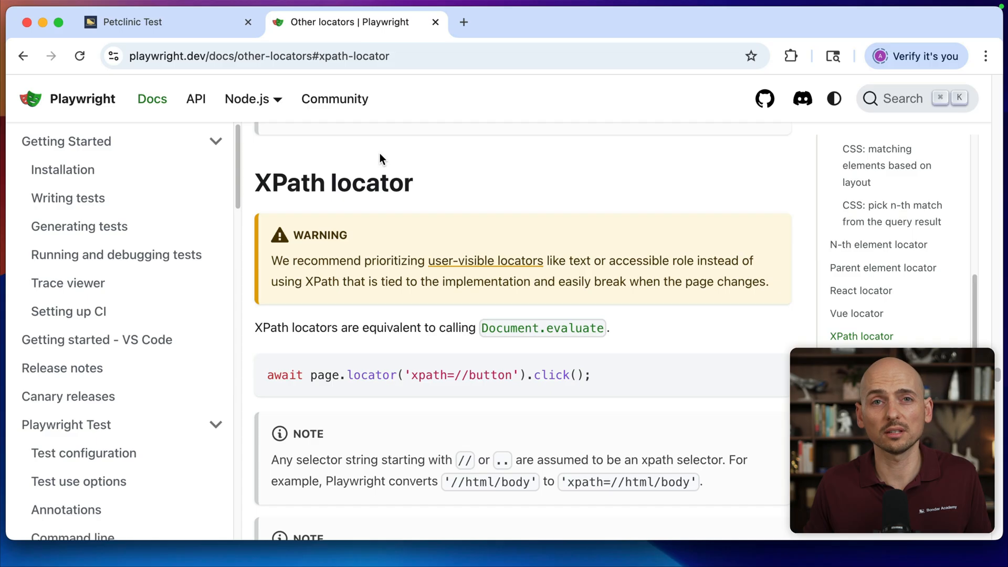
pyautogui.moveTo(486, 196)
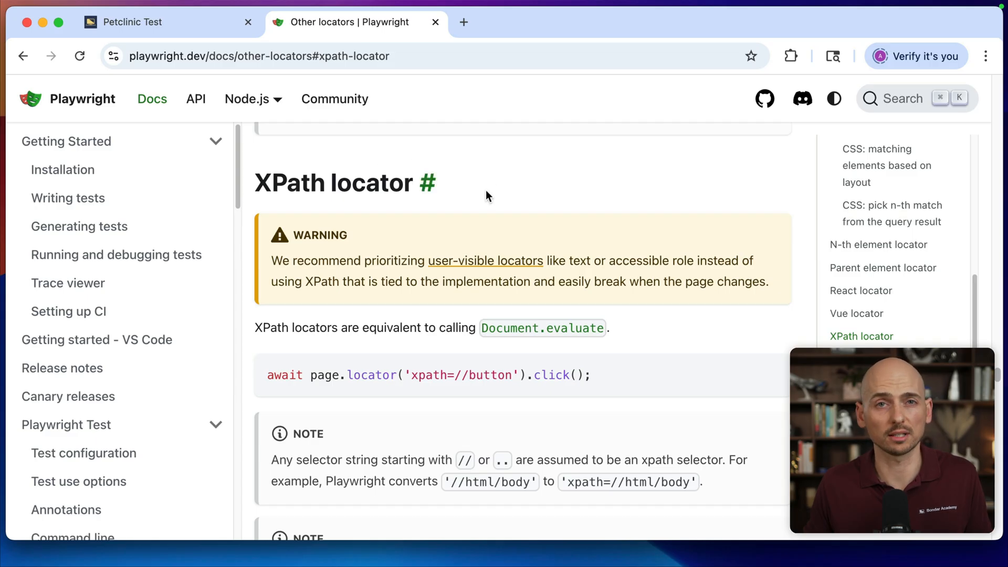
pyautogui.scroll(-3)
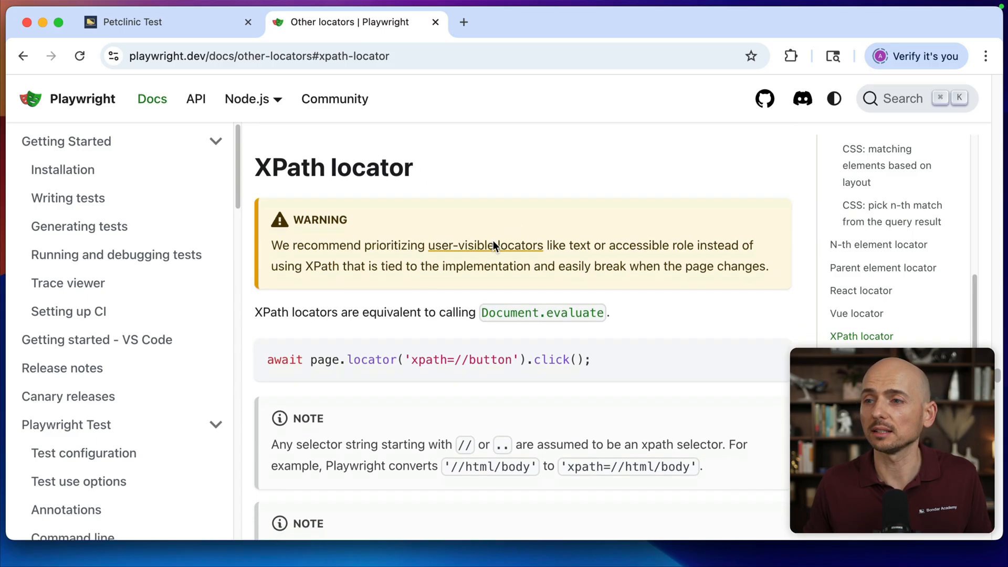
pyautogui.scroll(-3)
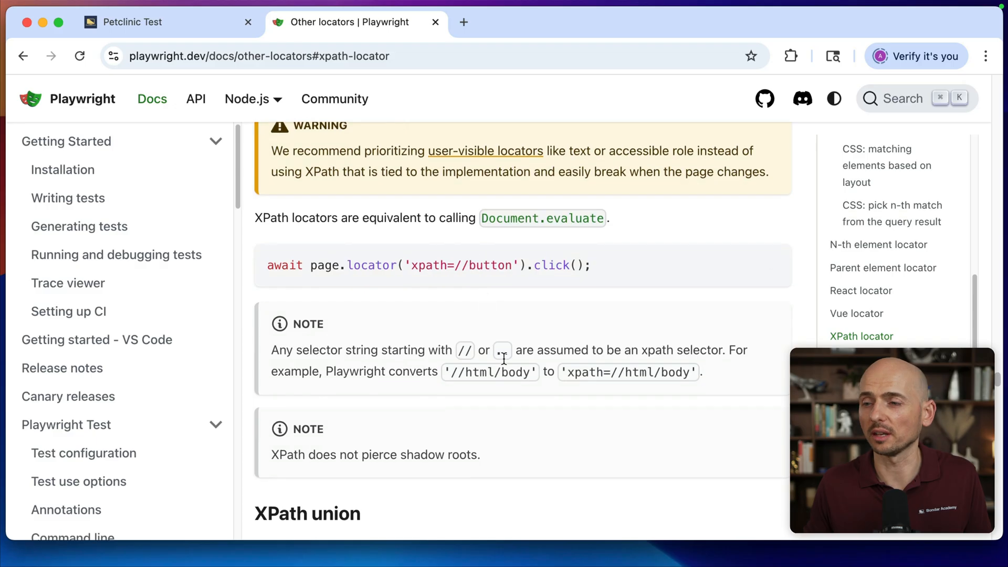
pyautogui.scroll(-3)
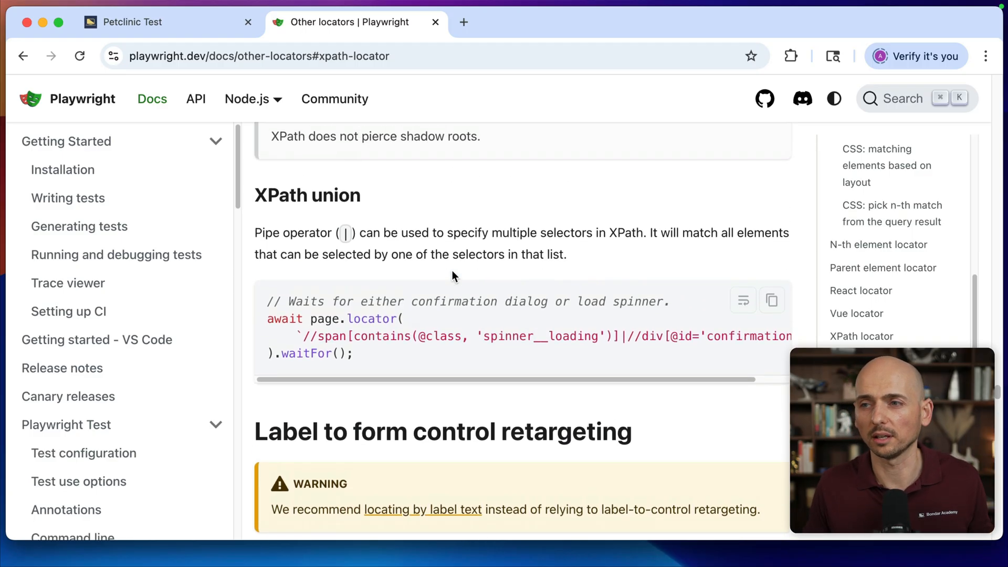
pyautogui.moveTo(473, 288)
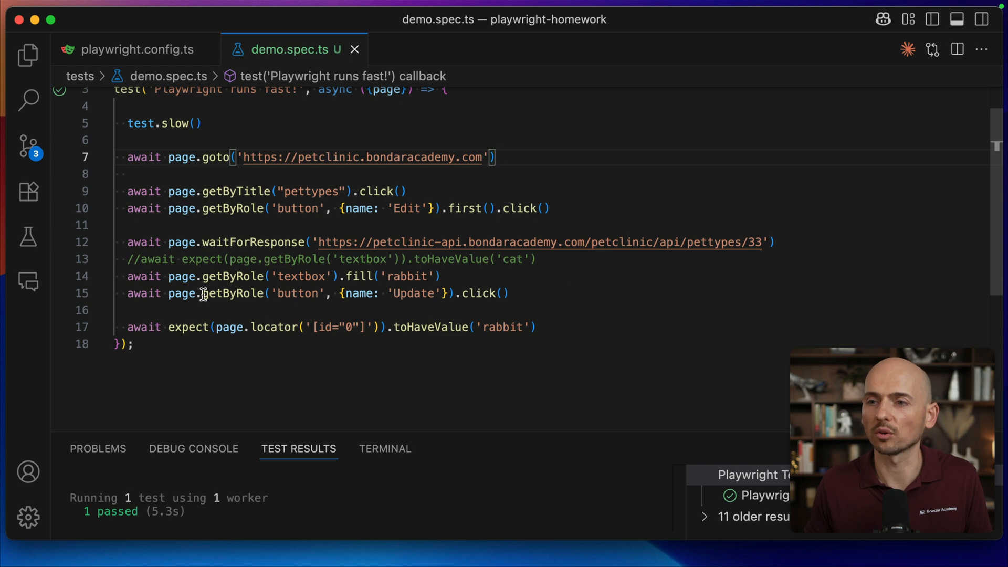
pyautogui.moveTo(201, 293); pyautogui.dragTo(454, 293)
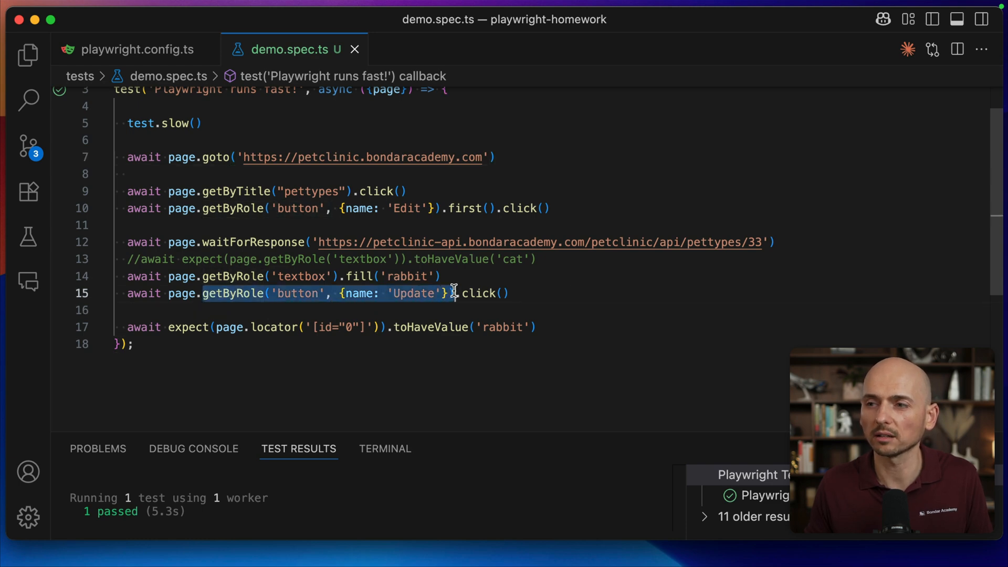